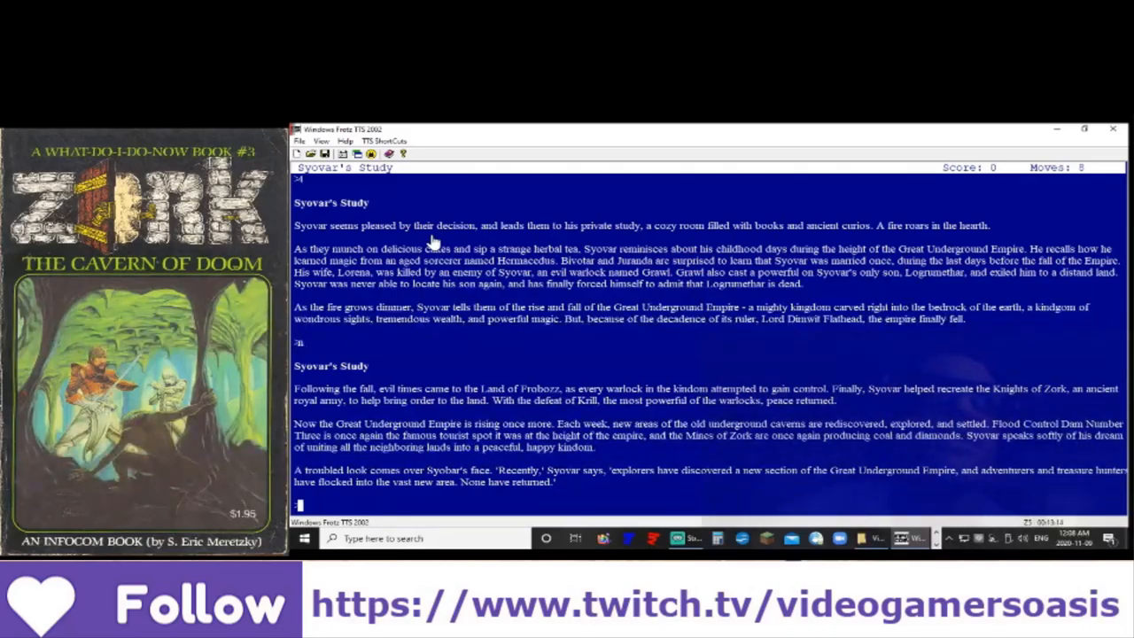
pyautogui.moveTo(467, 303)
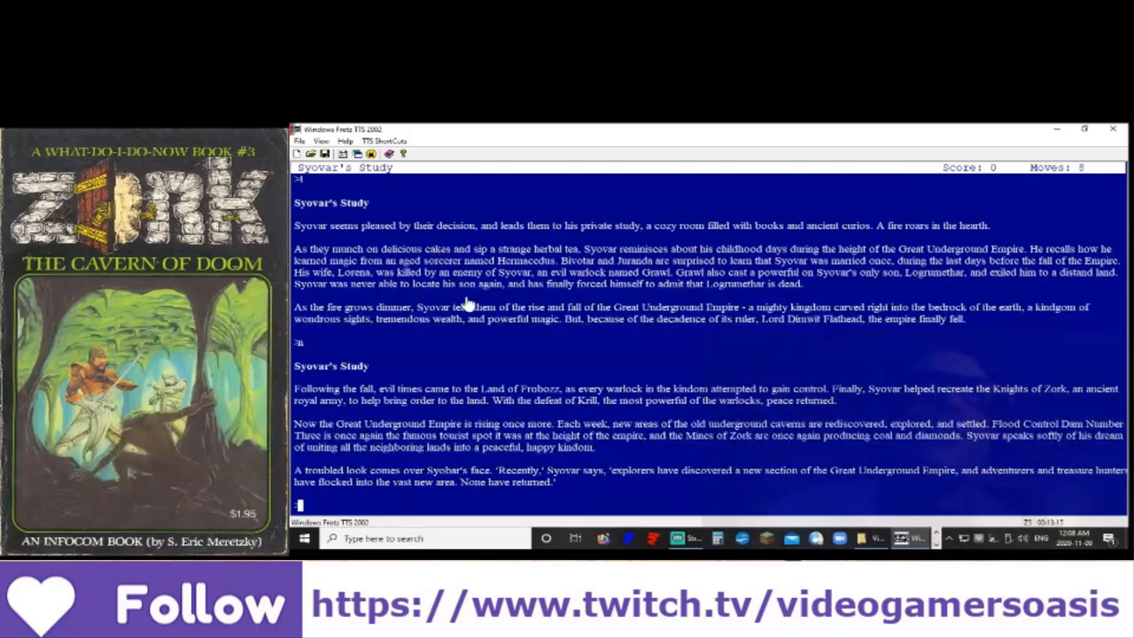
pyautogui.moveTo(509, 379)
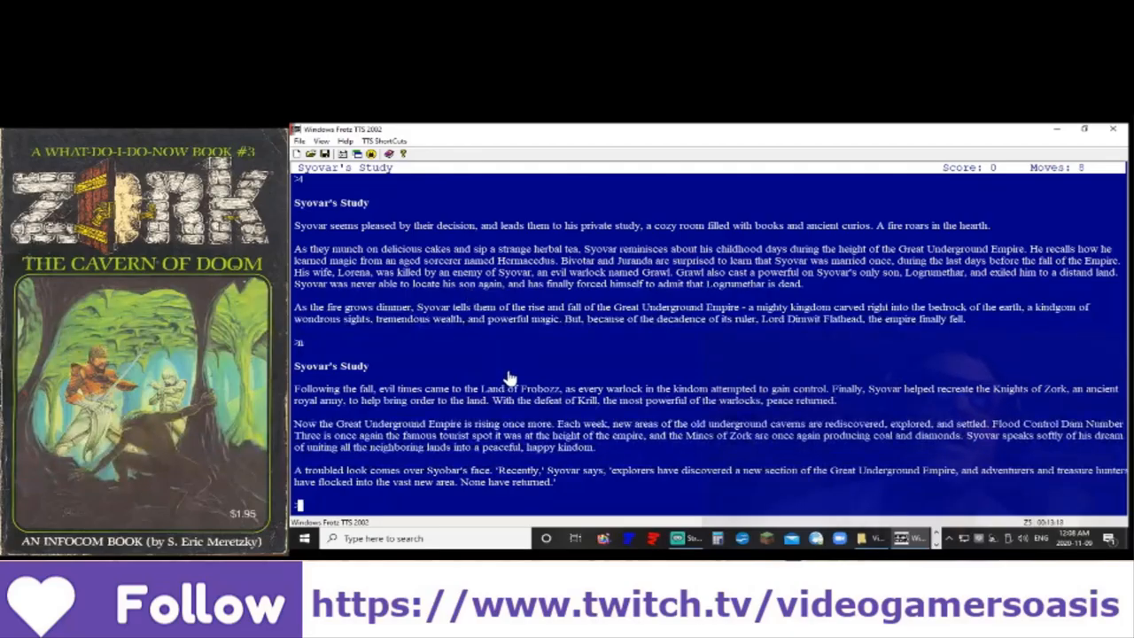
pyautogui.moveTo(657, 414)
pyautogui.write('n')
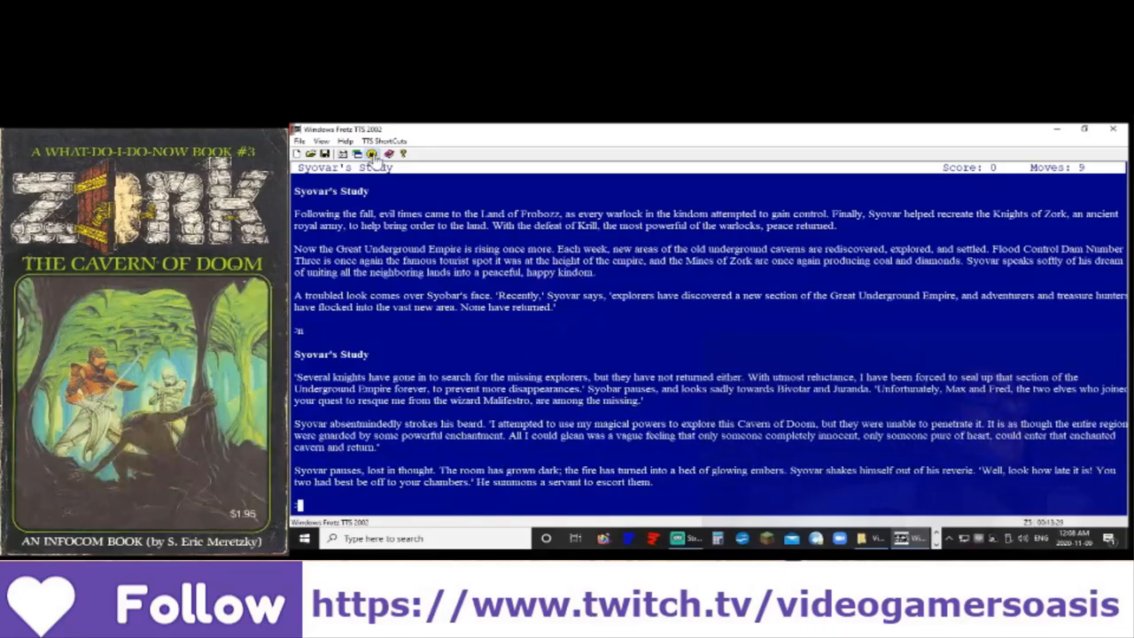
pyautogui.moveTo(460, 248)
pyautogui.write('n')
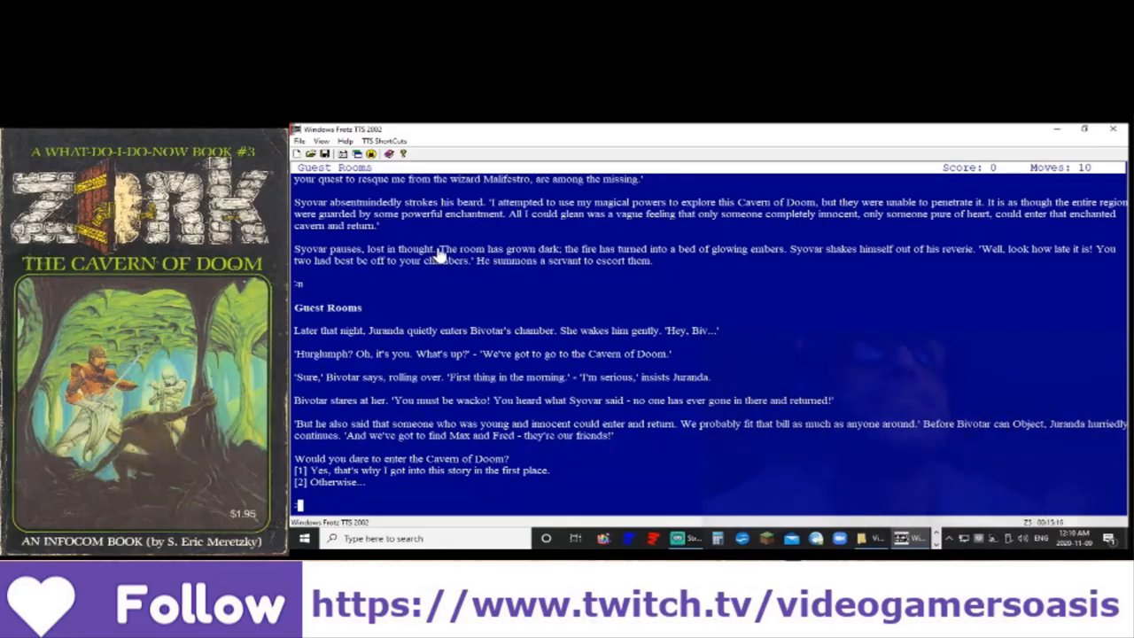
pyautogui.moveTo(672, 503)
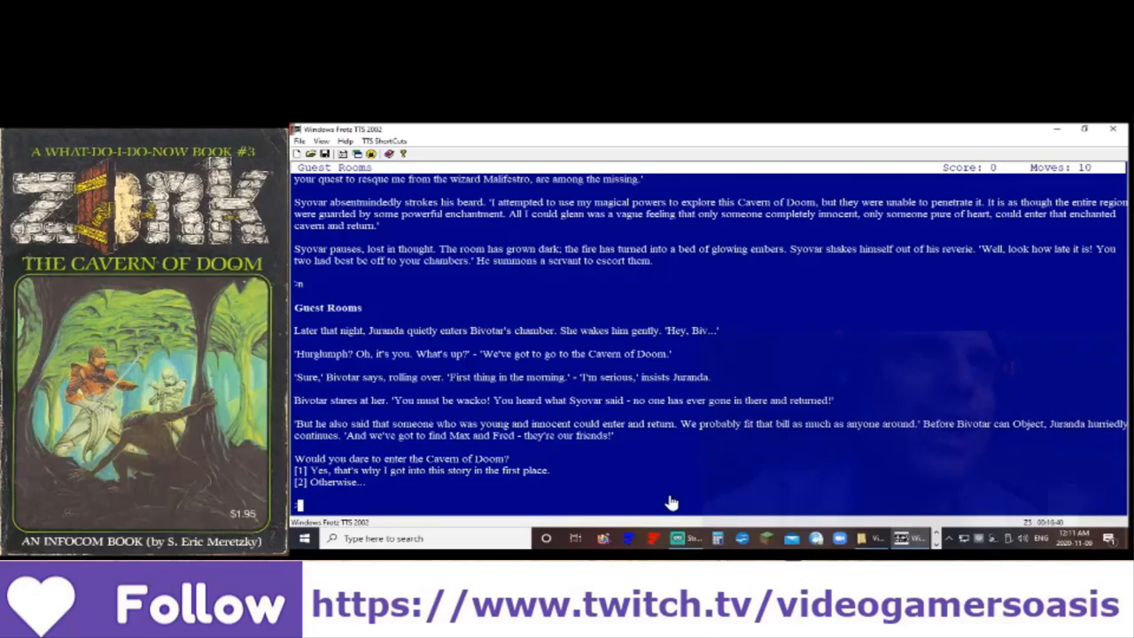
pyautogui.write('1')
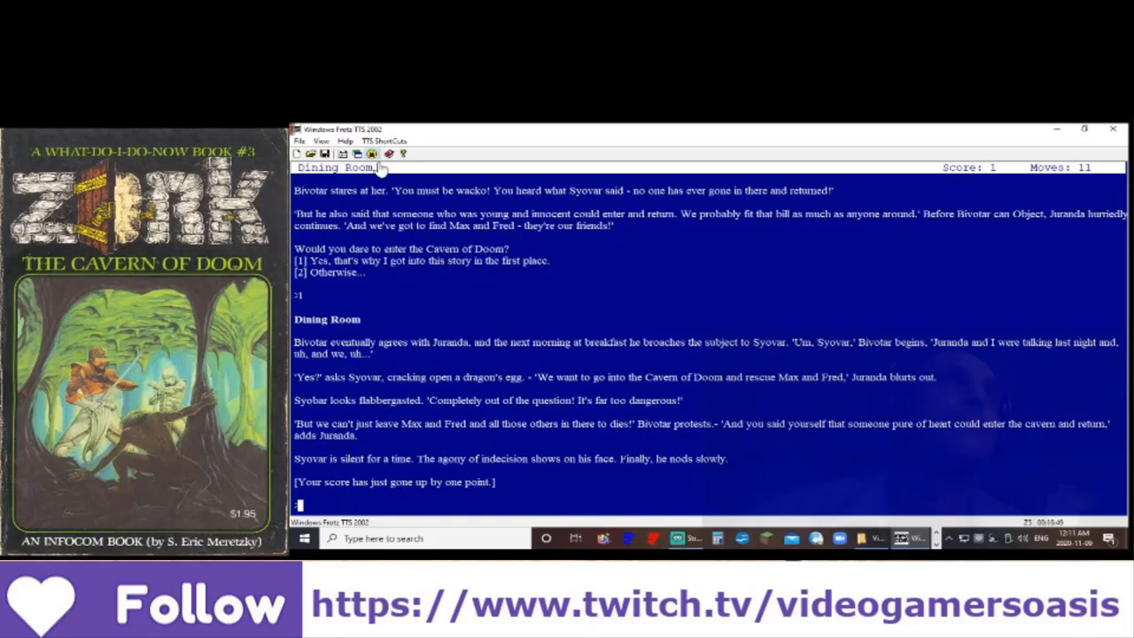
pyautogui.moveTo(549, 303)
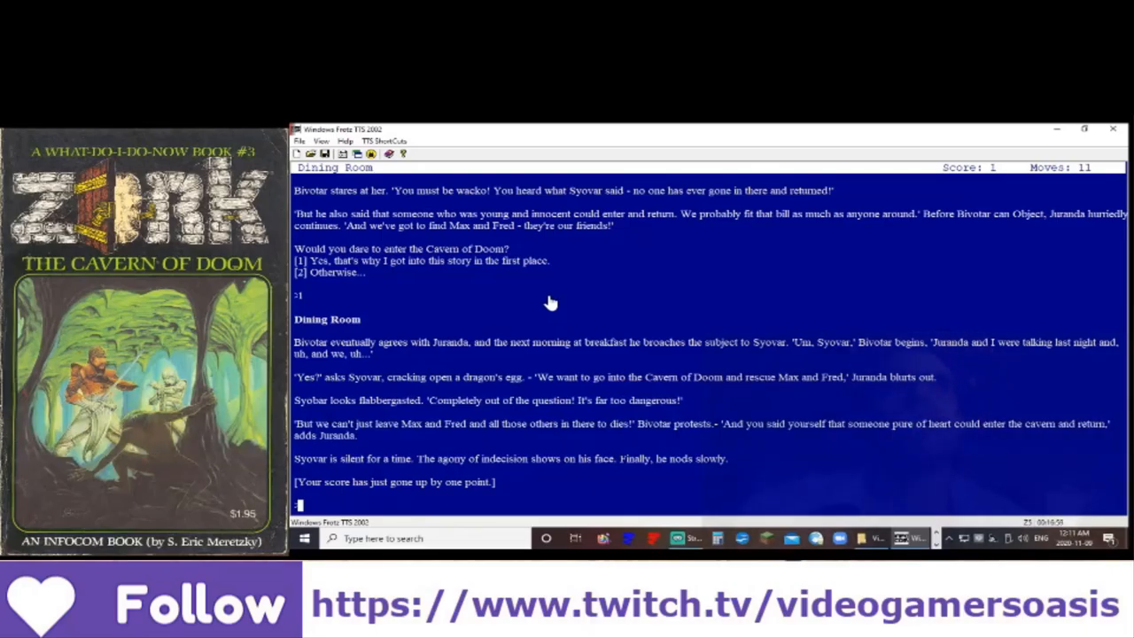
pyautogui.moveTo(727, 467)
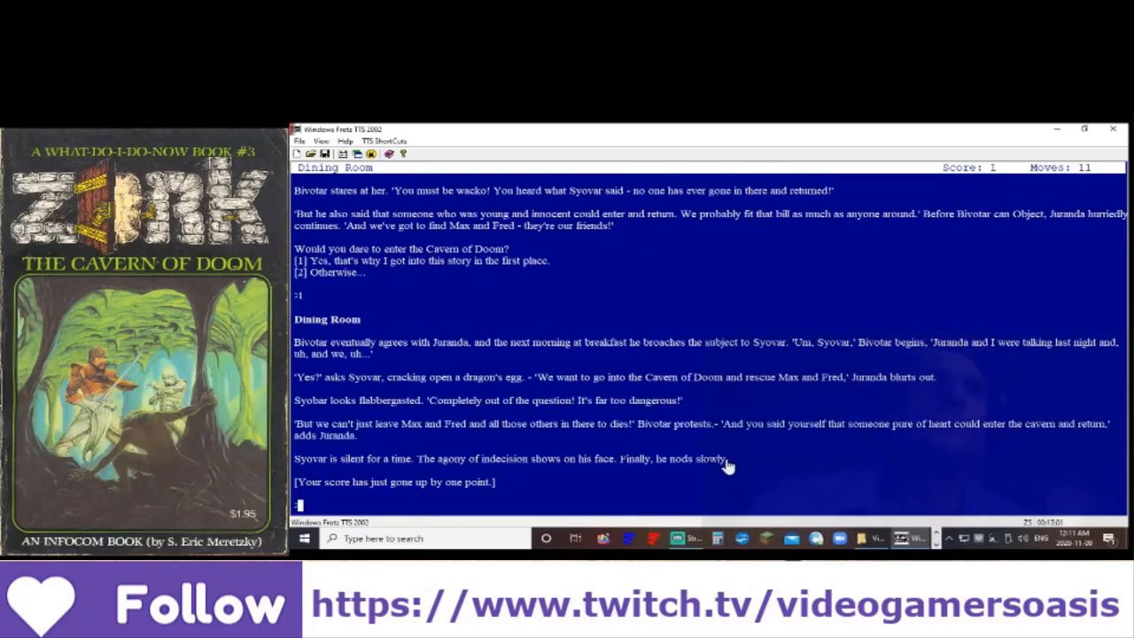
pyautogui.moveTo(756, 479)
pyautogui.write('n')
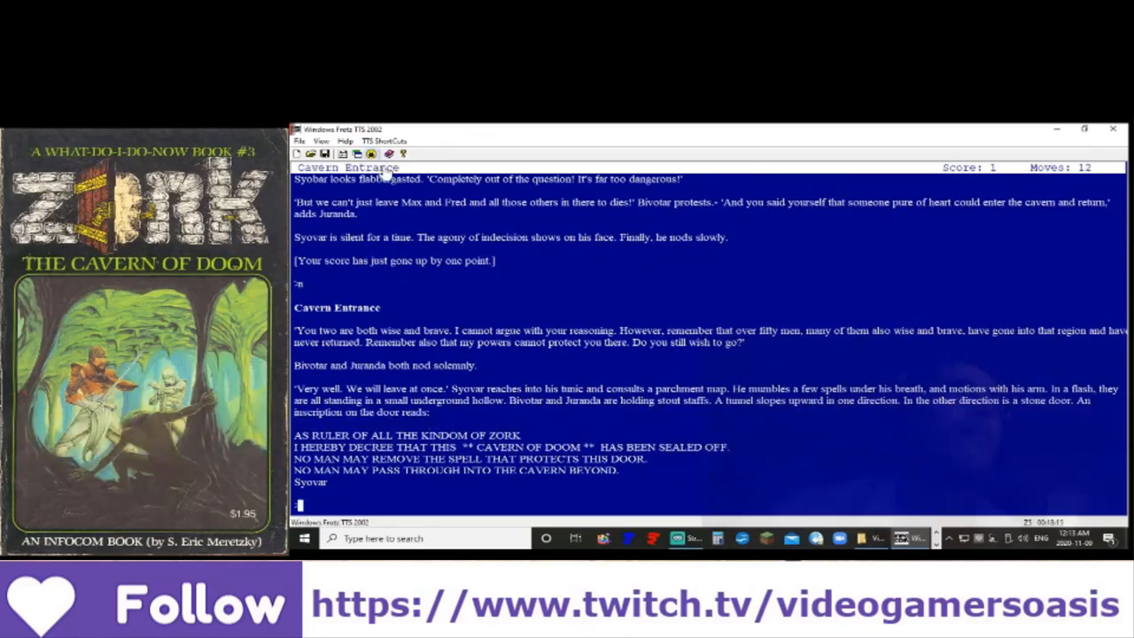
pyautogui.moveTo(566, 265)
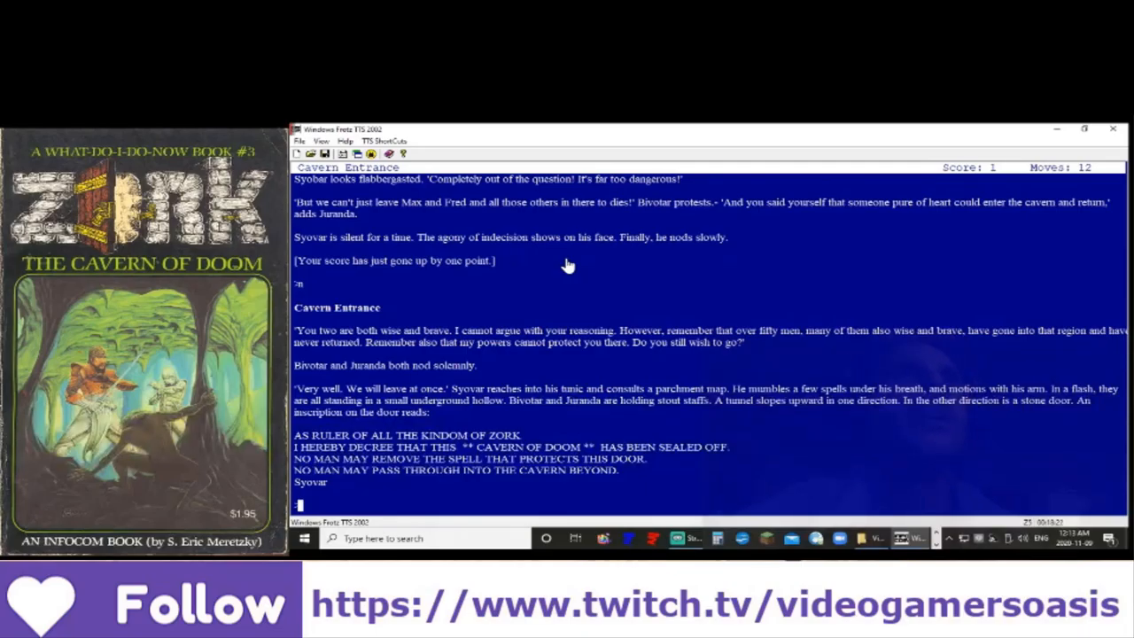
pyautogui.moveTo(752, 418)
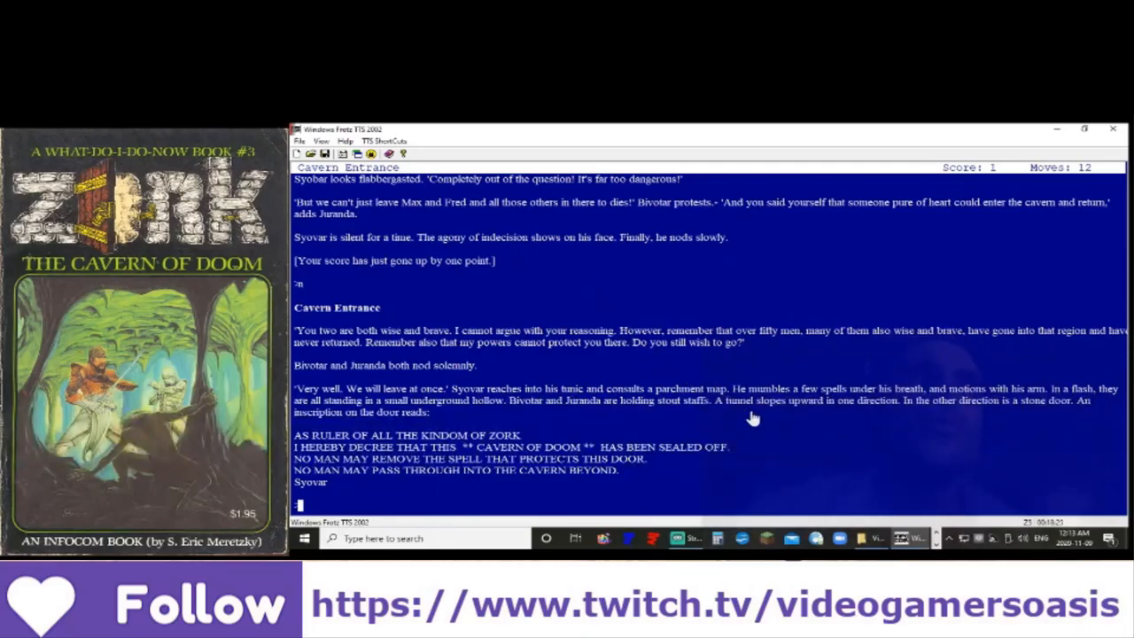
pyautogui.moveTo(795, 451)
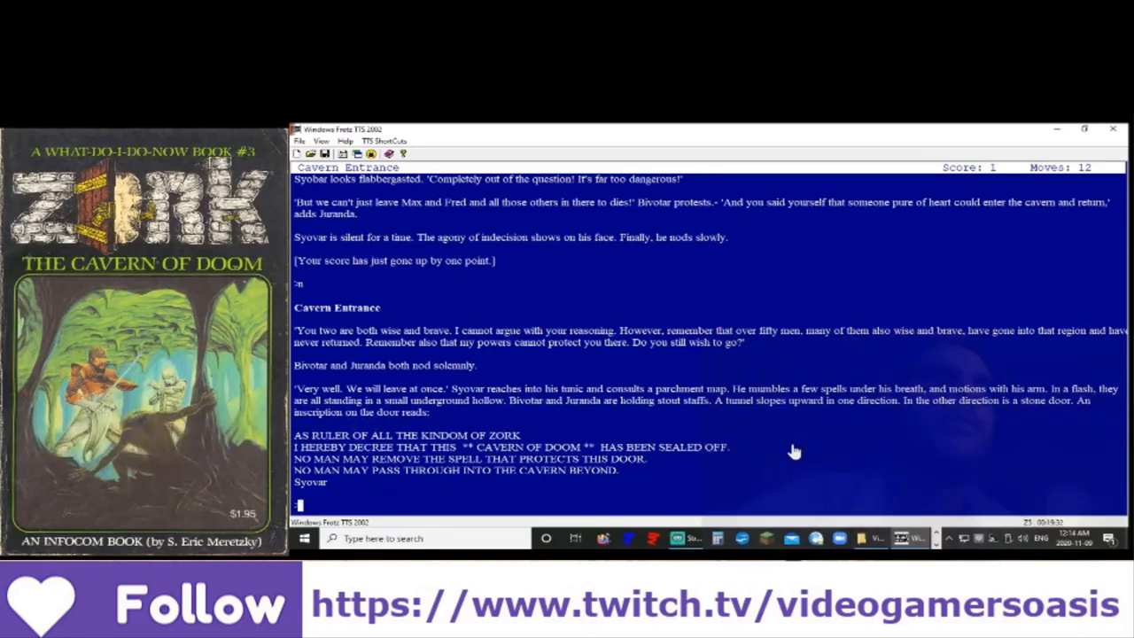
pyautogui.moveTo(643, 480)
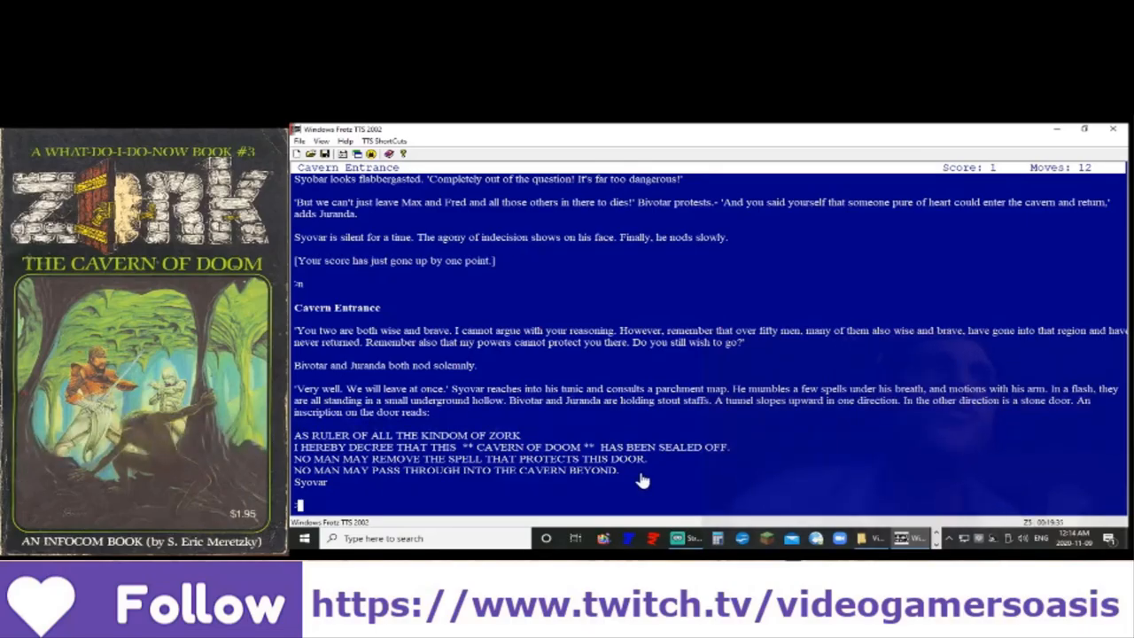
pyautogui.moveTo(433, 465)
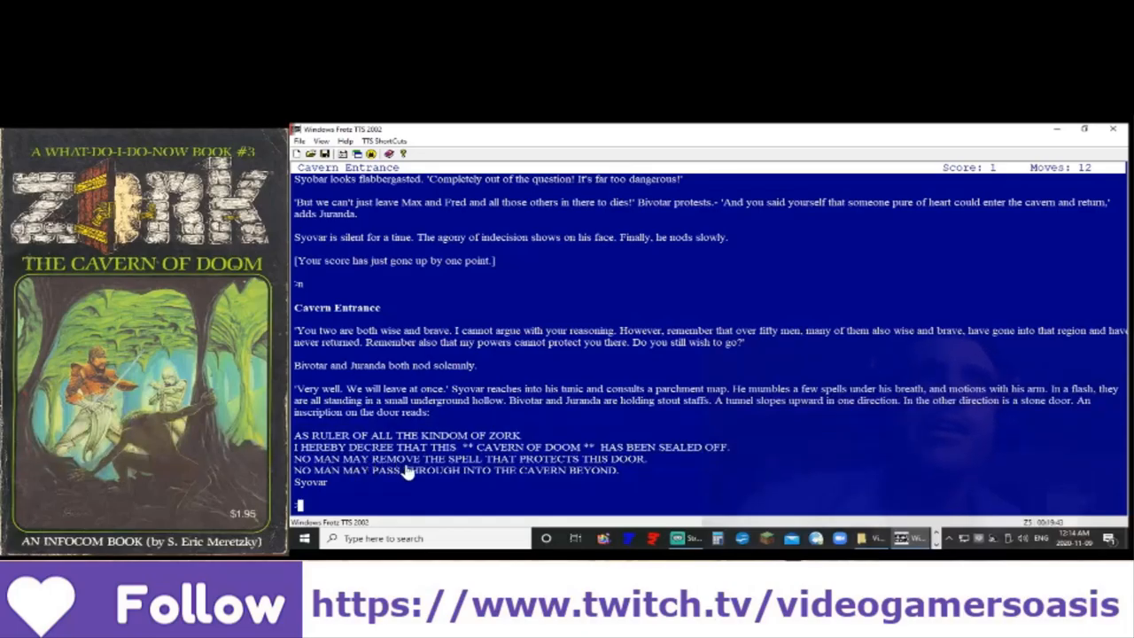
pyautogui.moveTo(445, 470)
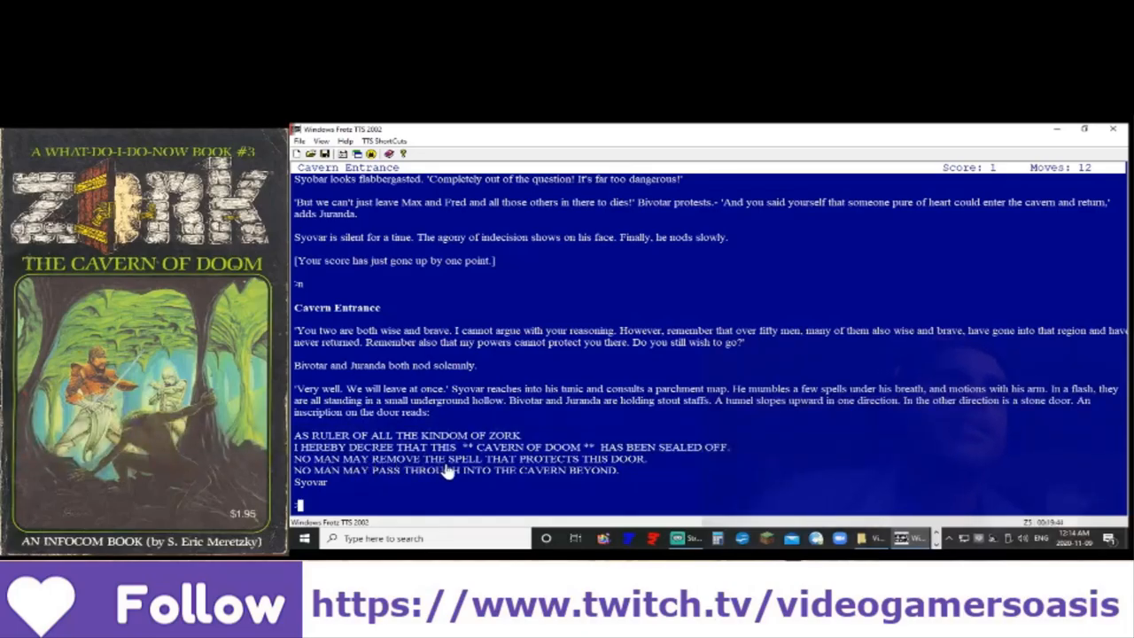
pyautogui.moveTo(492, 475)
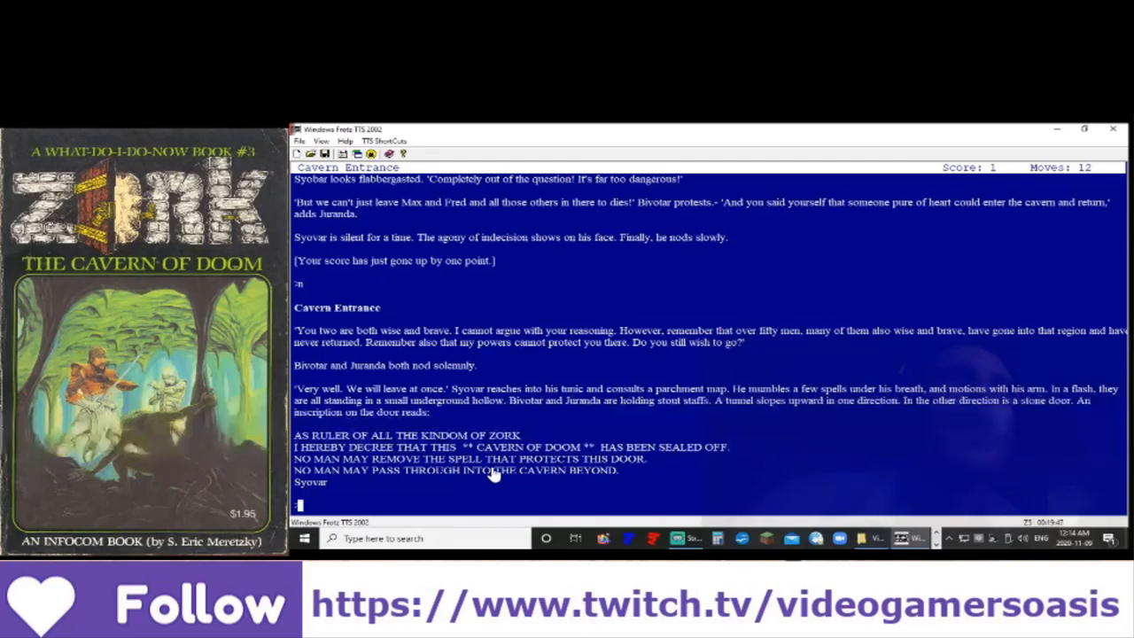
pyautogui.moveTo(586, 487)
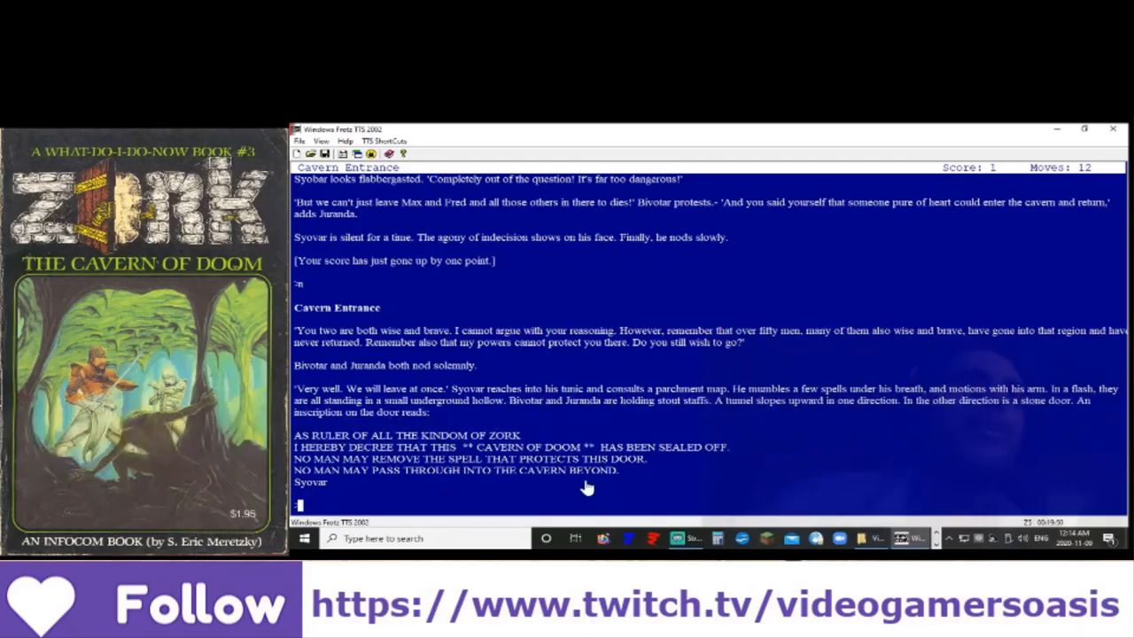
pyautogui.moveTo(553, 474)
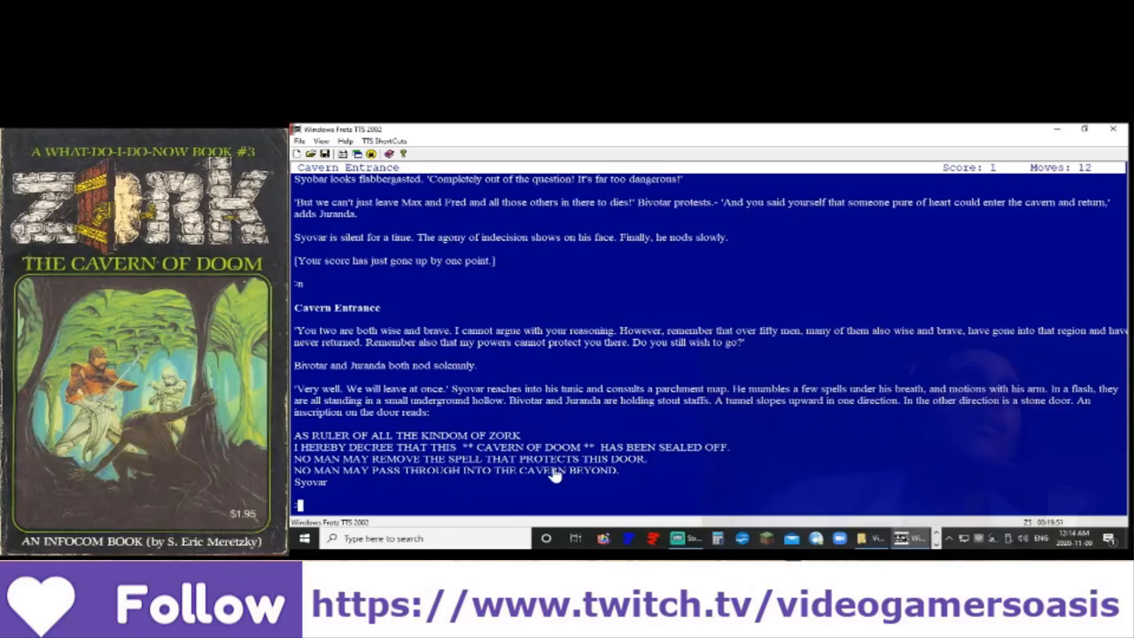
pyautogui.moveTo(588, 474)
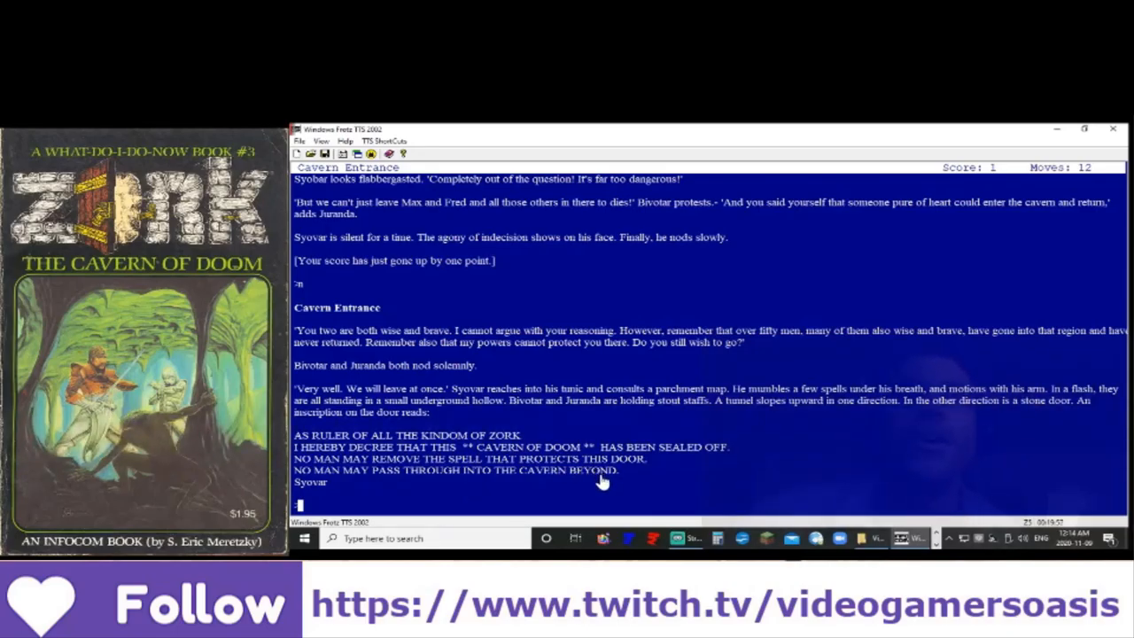
pyautogui.moveTo(514, 490)
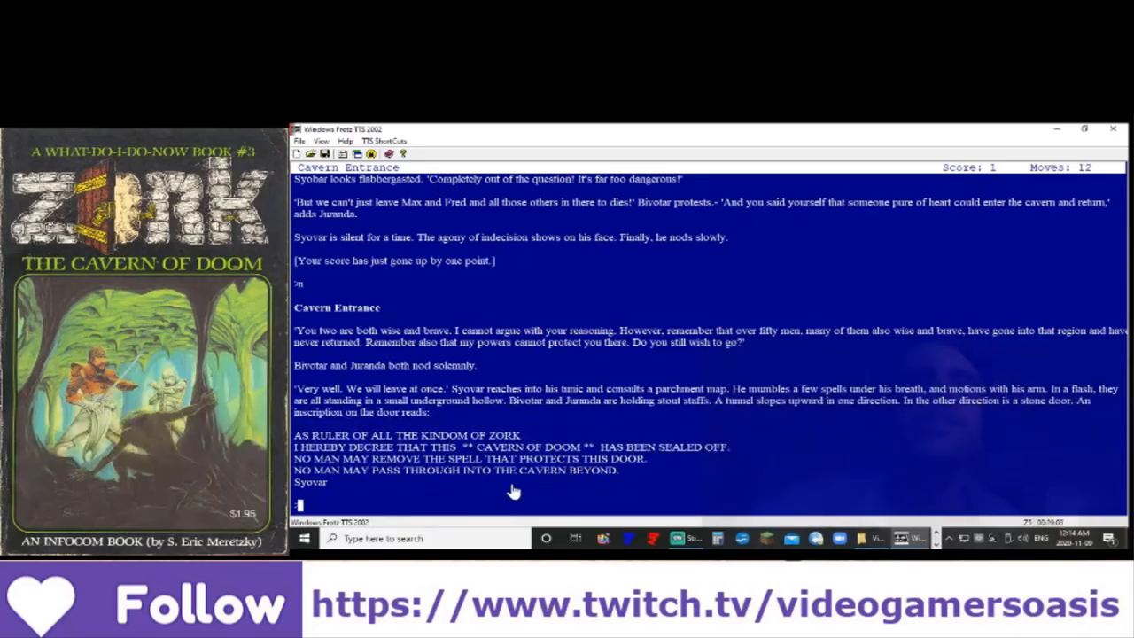
pyautogui.moveTo(522, 498)
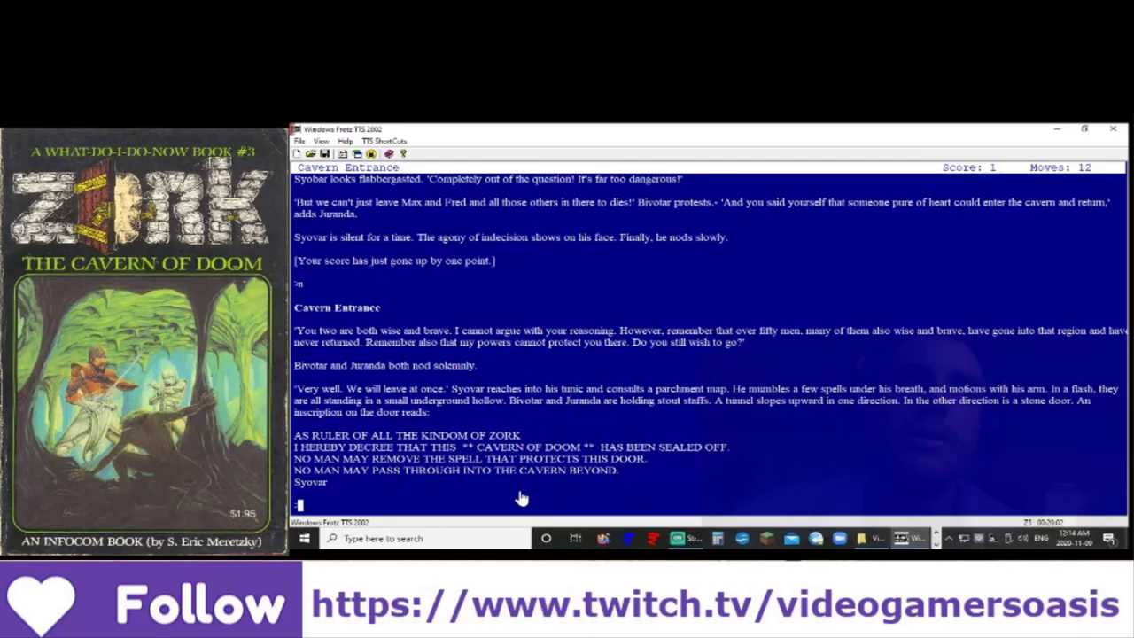
pyautogui.moveTo(510, 493)
pyautogui.write('n')
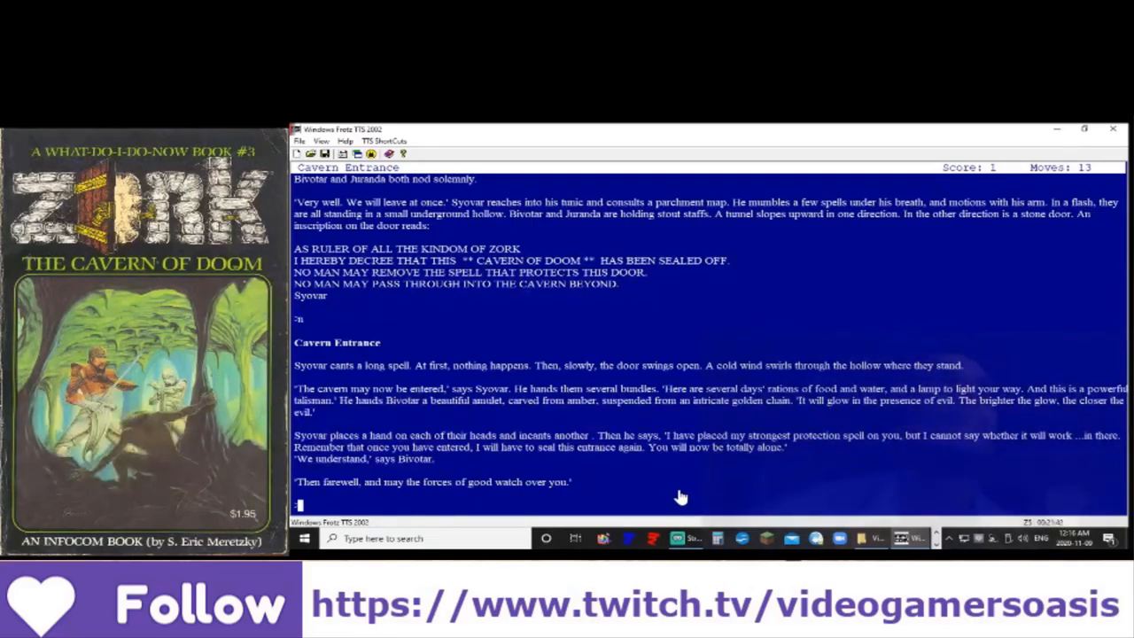
pyautogui.moveTo(666, 494)
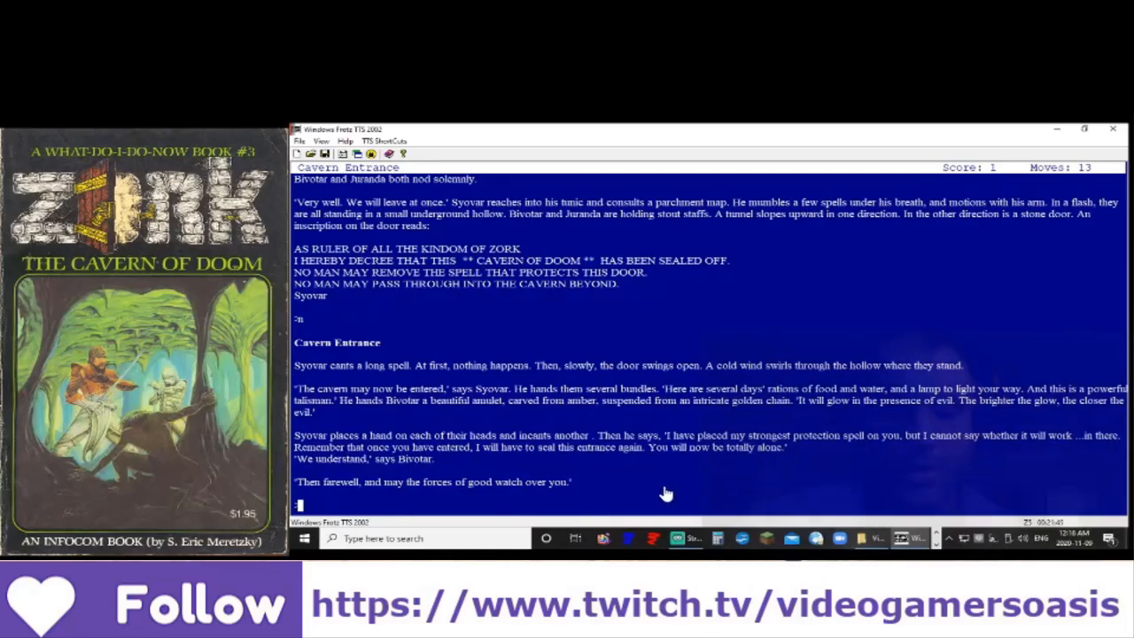